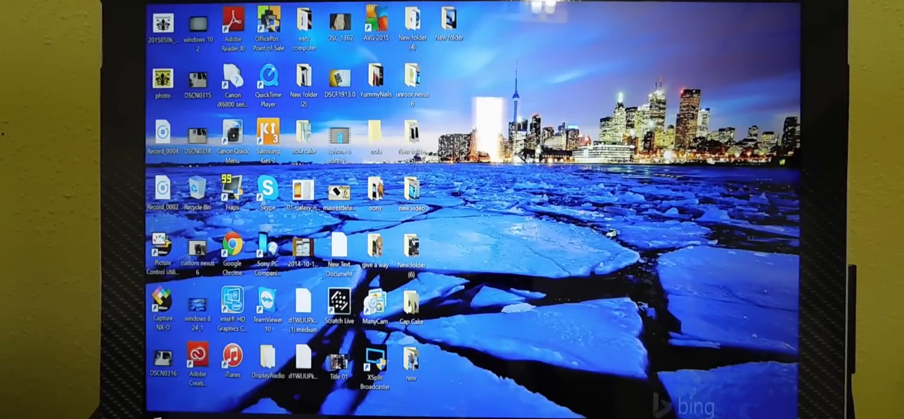
mouse_move(458, 254)
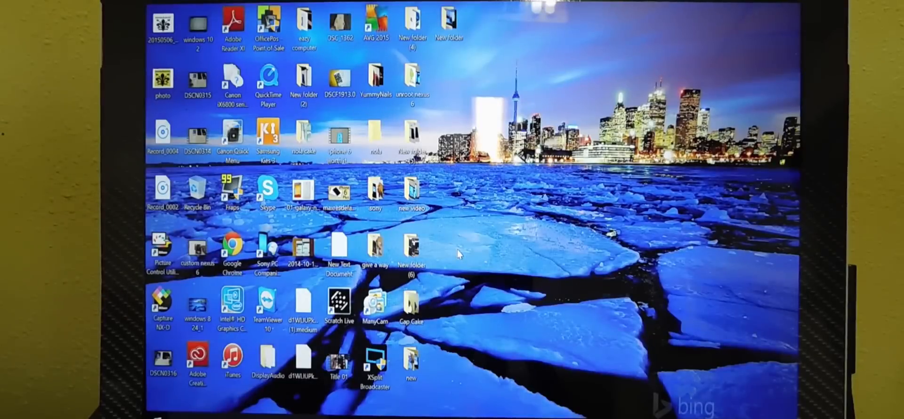
mouse_move(465, 317)
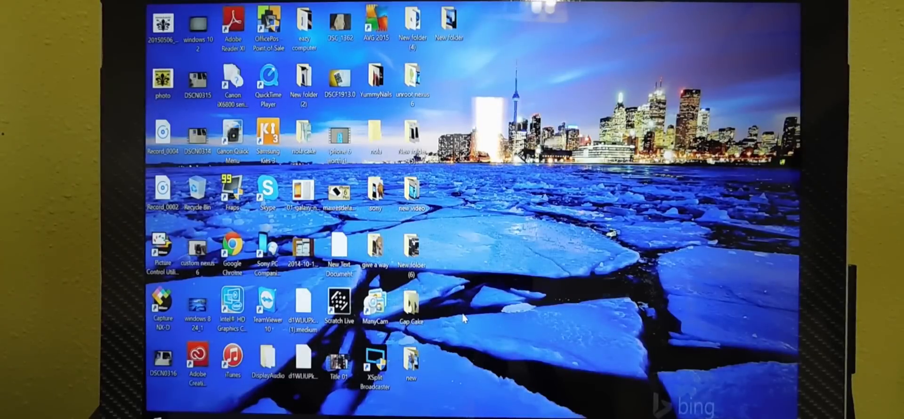
mouse_move(557, 252)
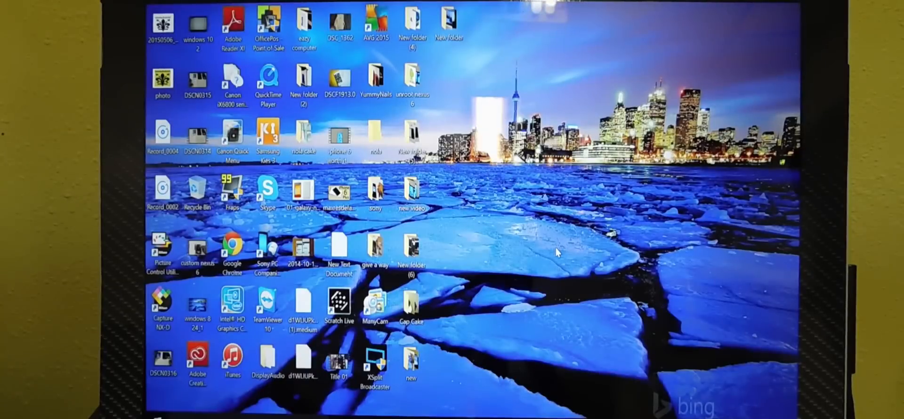
mouse_move(598, 319)
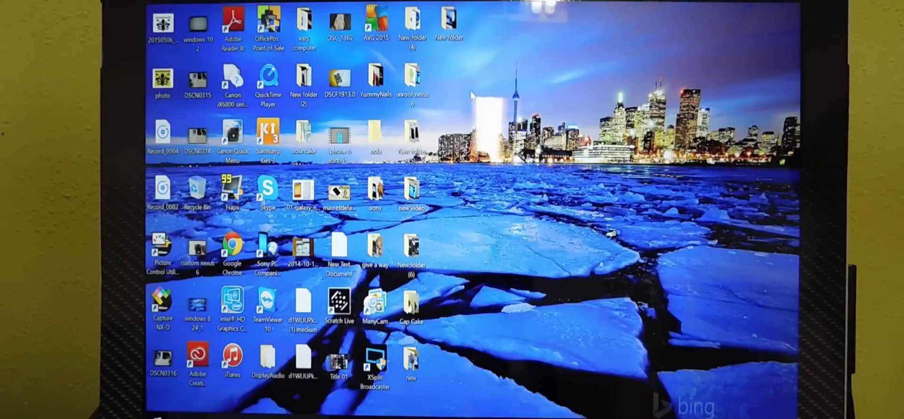
Step: Turn off advertising ID, typing-info sharing and website language-list access in Privacy settings
click(197, 303)
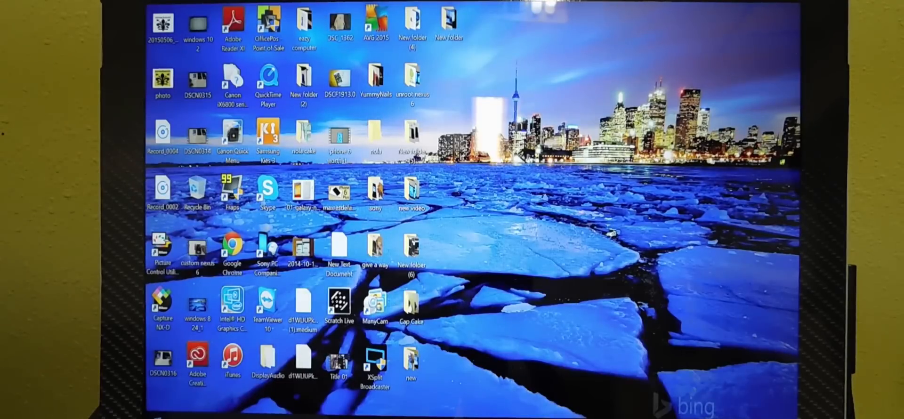
click(155, 415)
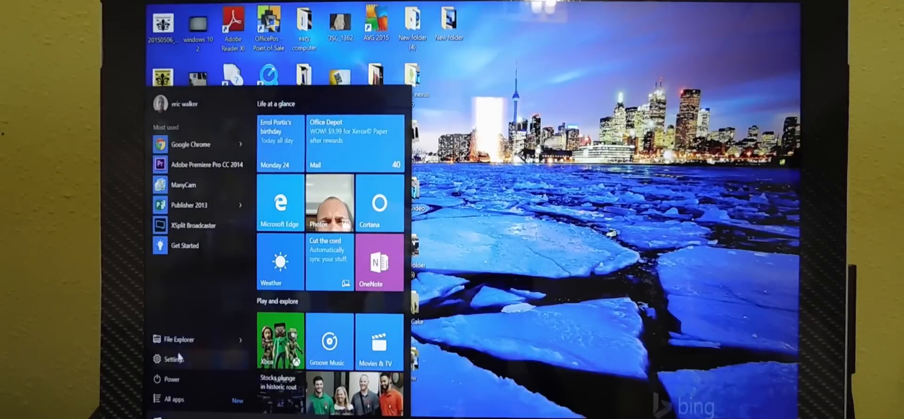
click(173, 359)
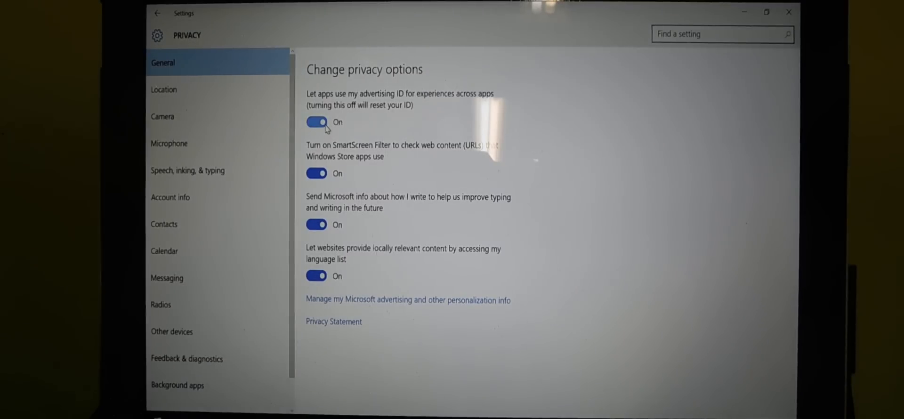
click(315, 122)
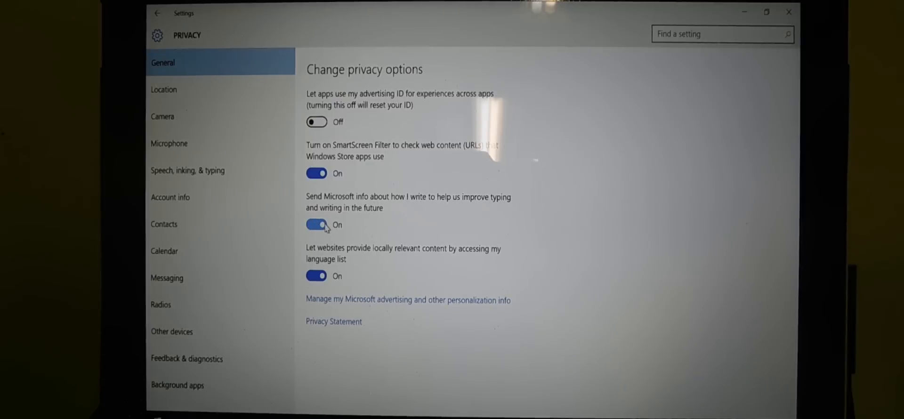
click(315, 225)
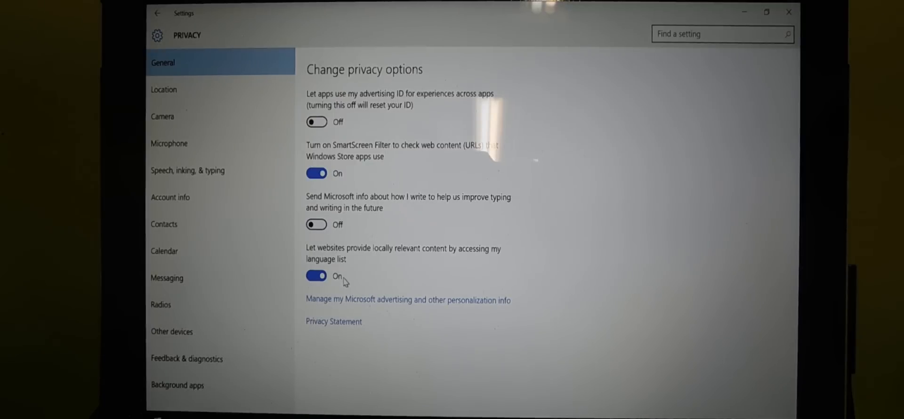
click(162, 116)
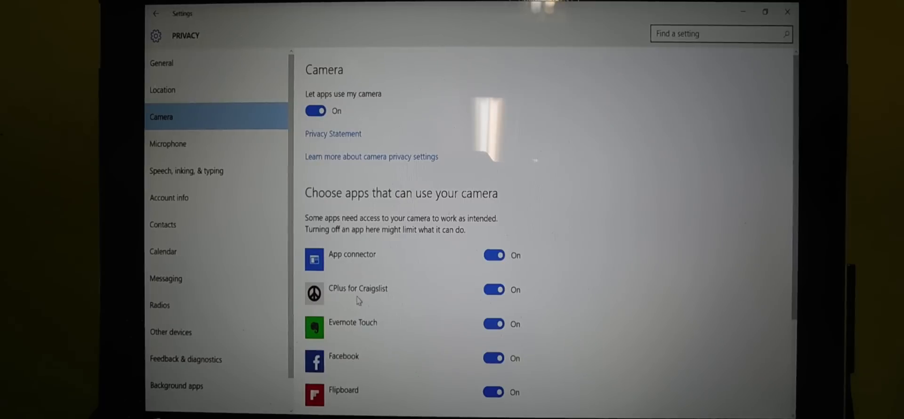
Step: Scroll through the camera app permissions, then bring up the Microphone permissions page
scroll(down, 3)
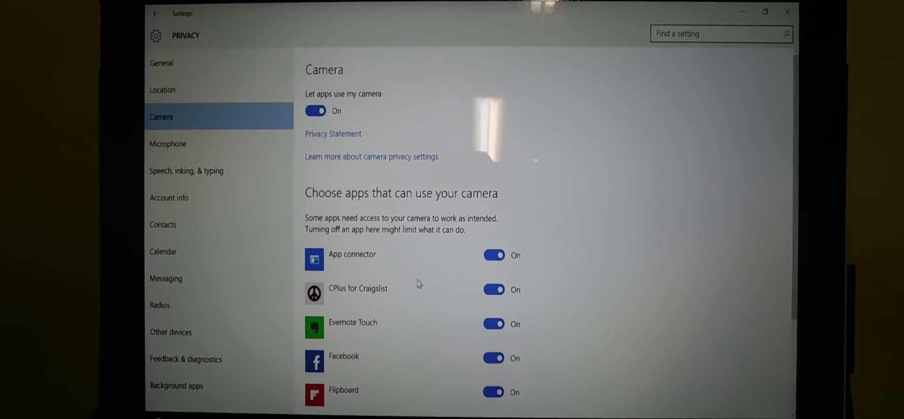
scroll(down, 3)
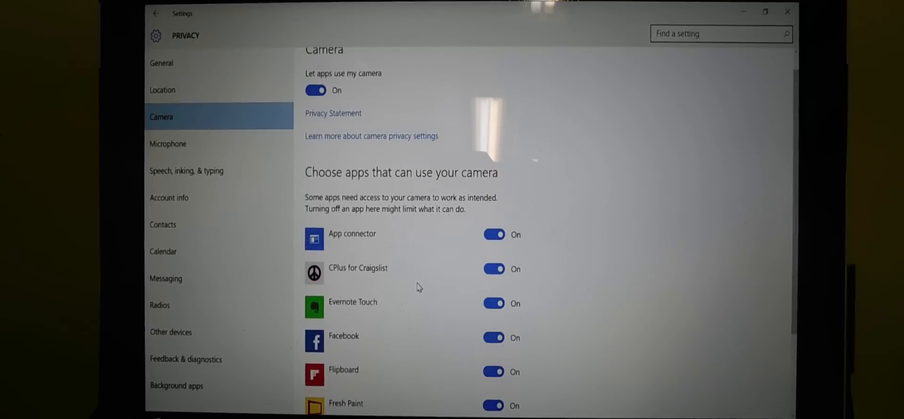
click(167, 143)
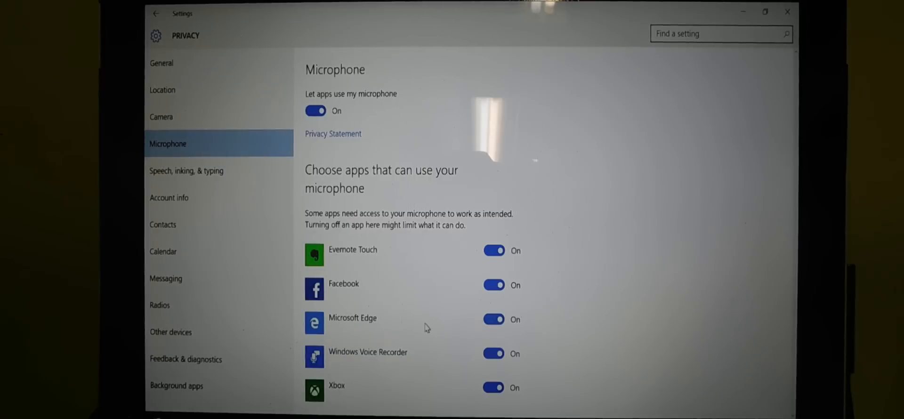
Step: Block Microsoft Edge from using the microphone and close Settings
click(494, 320)
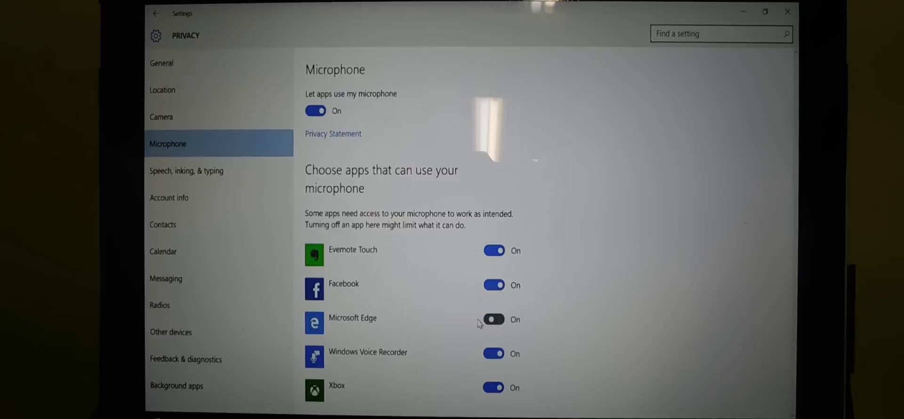
click(493, 319)
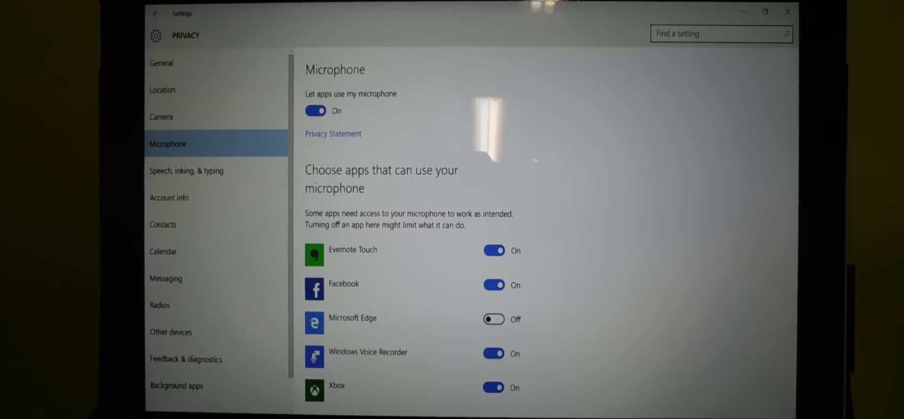
click(8, 414)
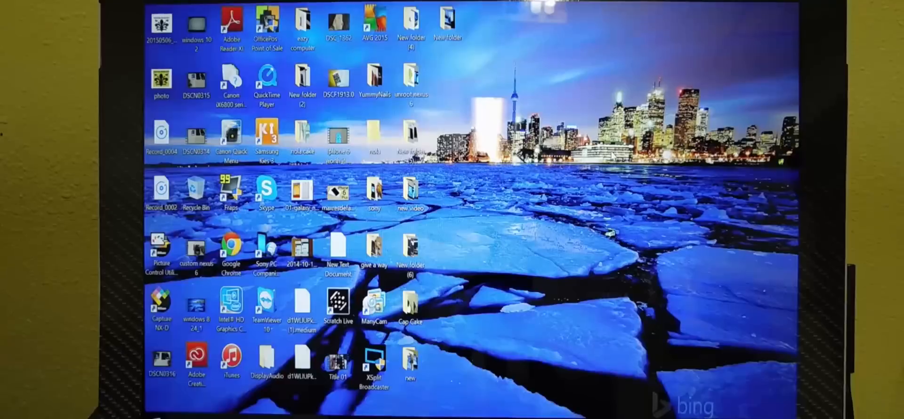
Step: Reopen Settings from Start and focus the Find a setting search box
click(154, 414)
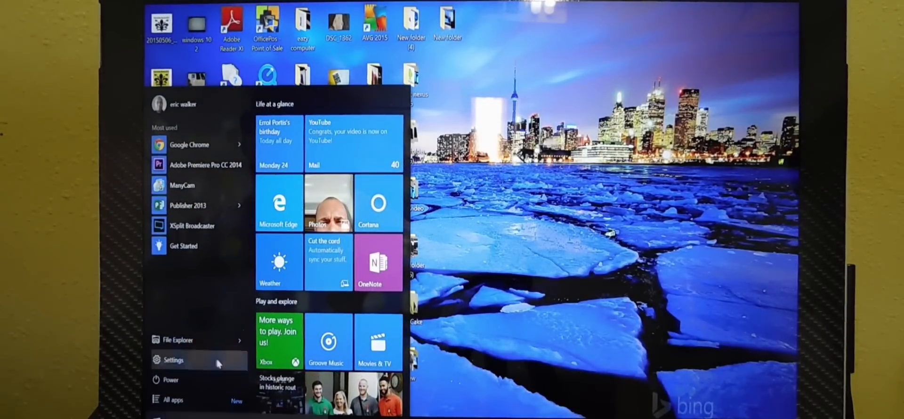
click(172, 360)
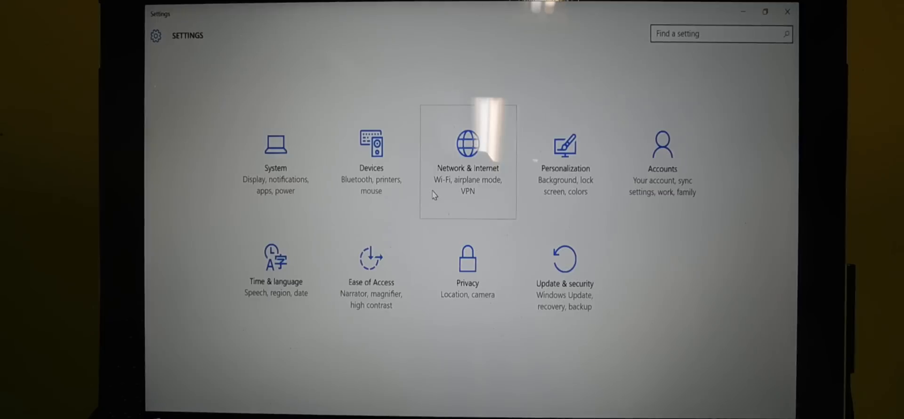
mouse_move(732, 18)
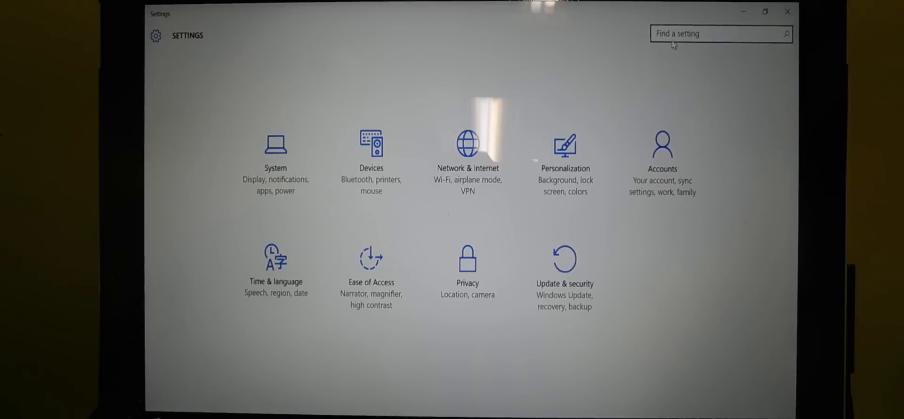
click(721, 34)
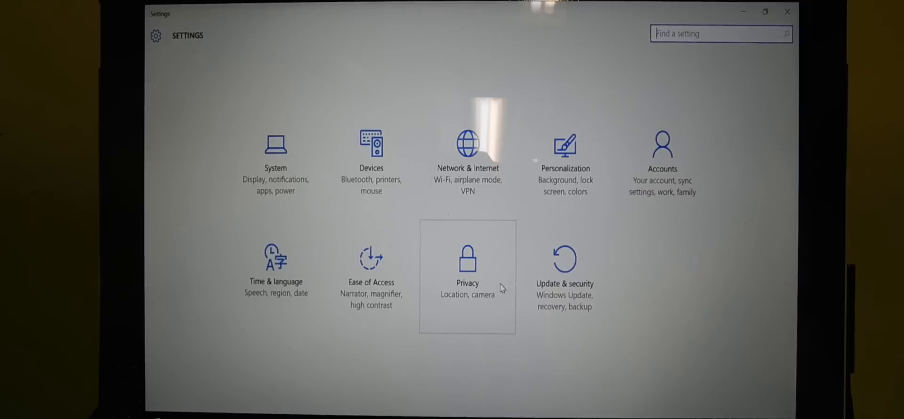
mouse_move(468, 159)
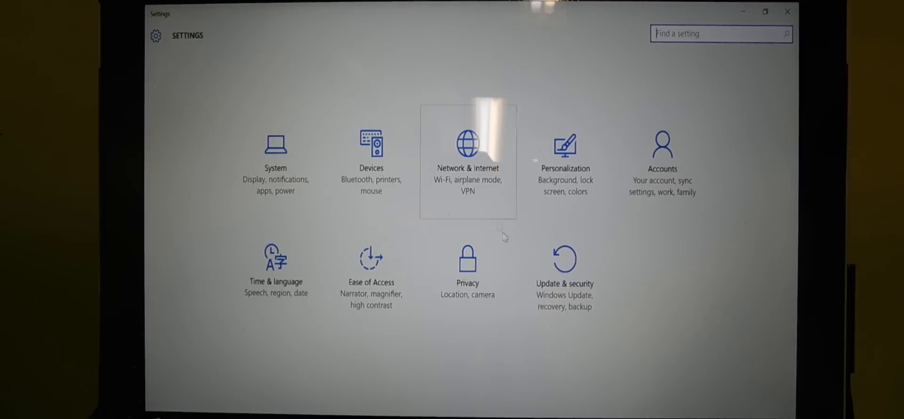
mouse_move(565, 277)
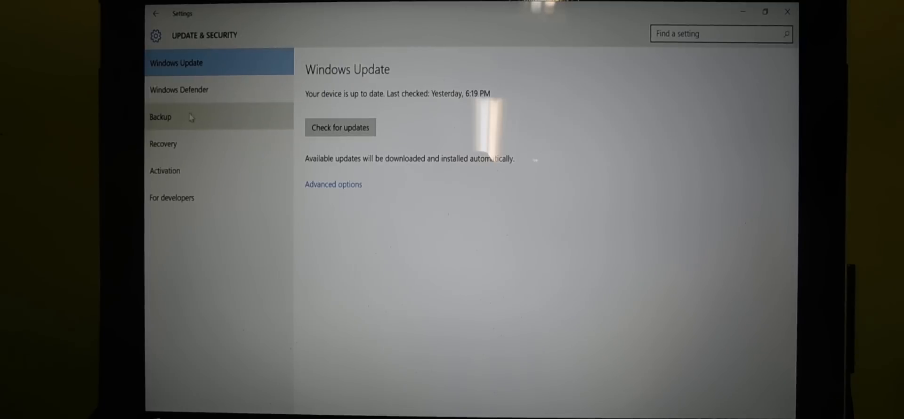
mouse_move(181, 128)
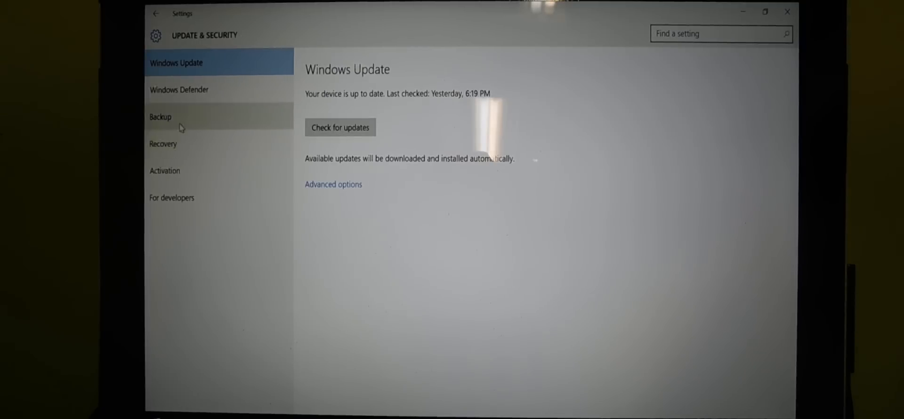
Step: Show the Recovery page with reset, go-back and advanced startup options
click(163, 144)
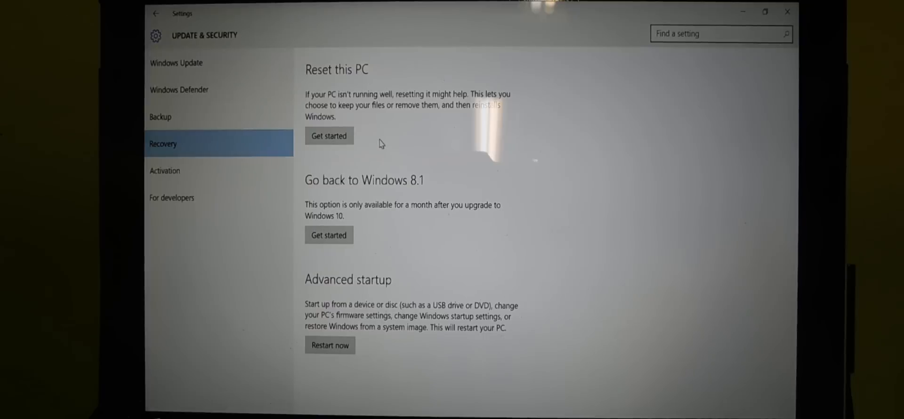
mouse_move(473, 144)
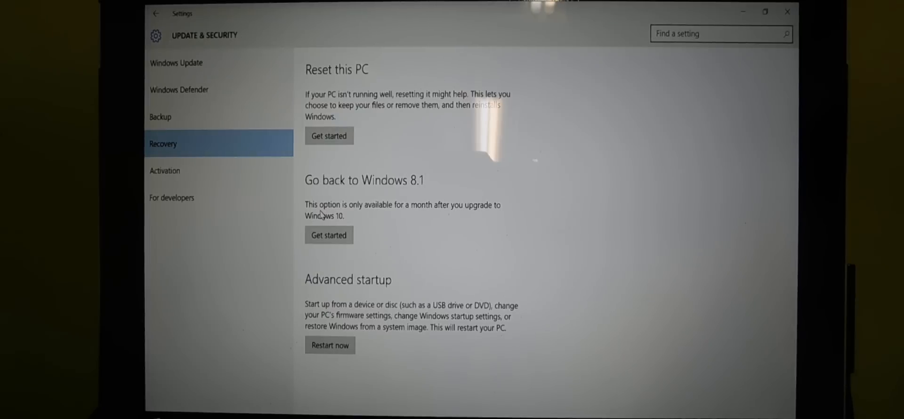
mouse_move(445, 196)
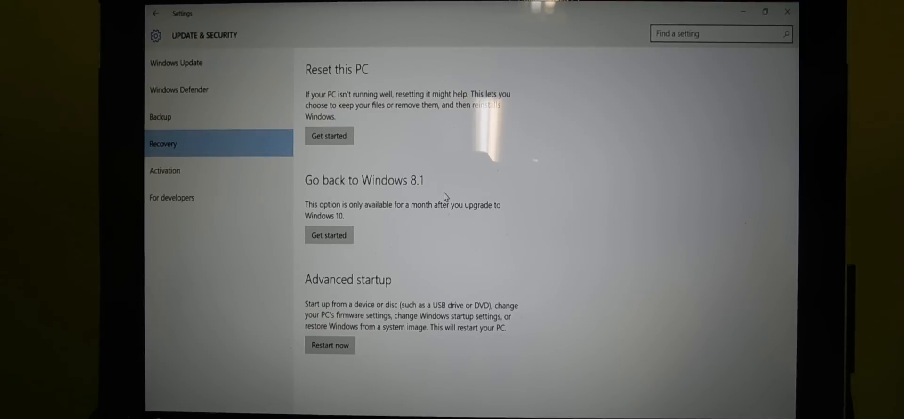
mouse_move(437, 194)
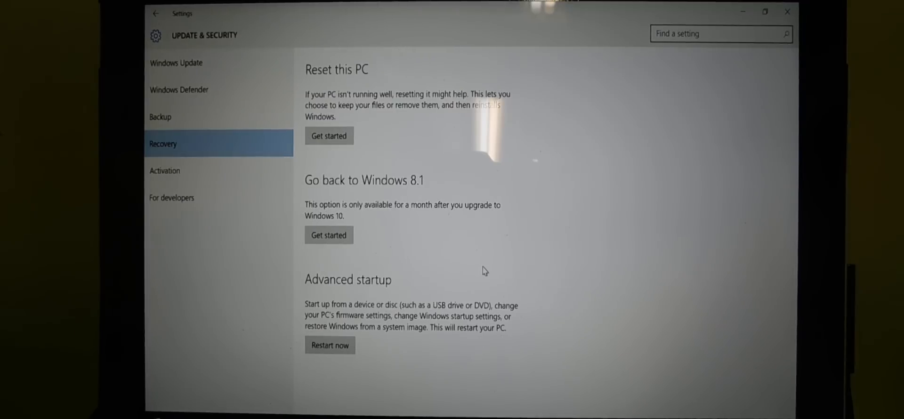
mouse_move(359, 112)
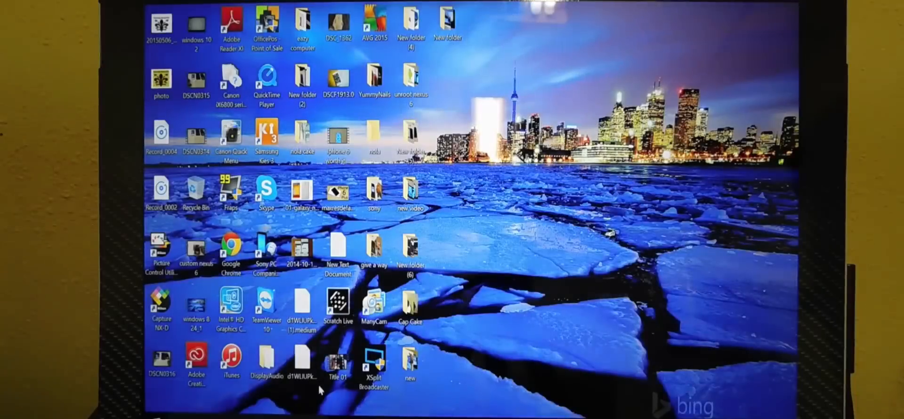
click(156, 414)
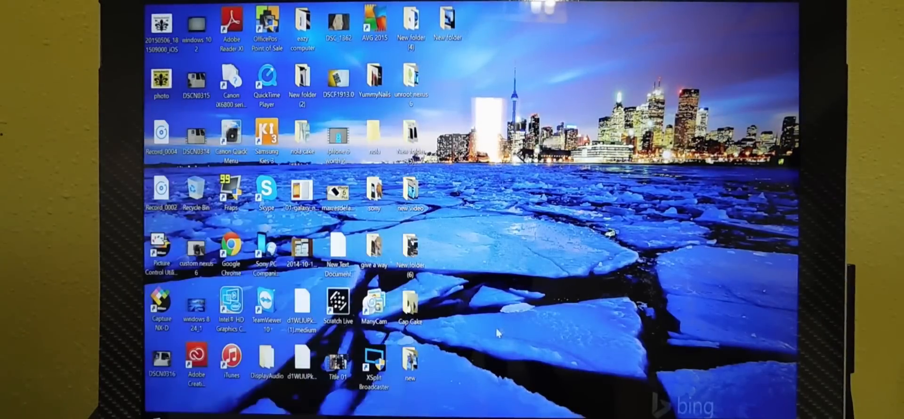
mouse_move(384, 340)
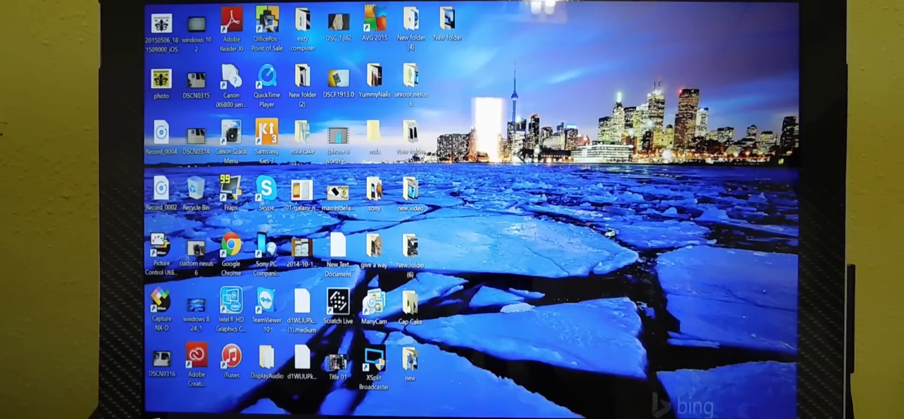
Step: Reopen Settings from Start to the System display customization page
click(153, 415)
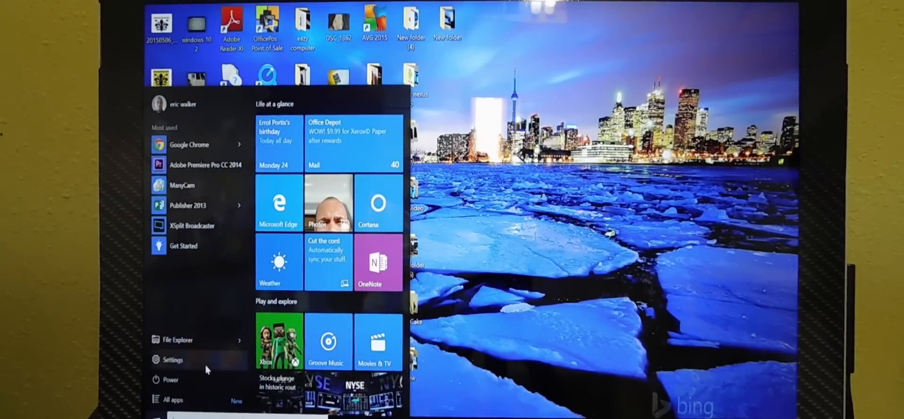
click(171, 360)
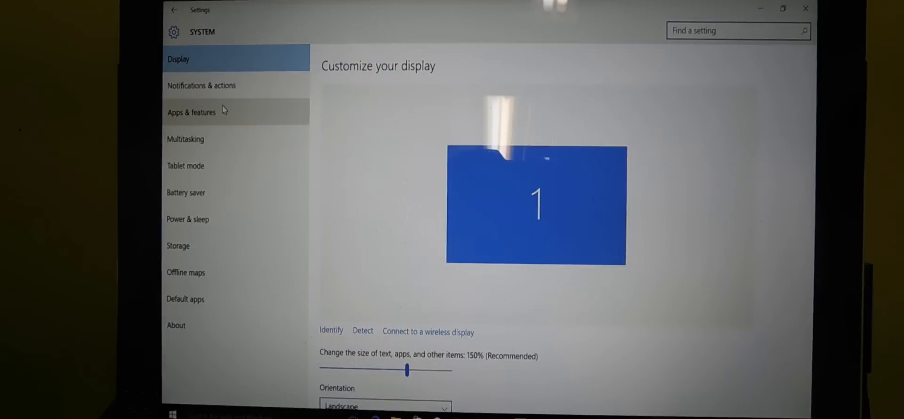
mouse_move(236, 139)
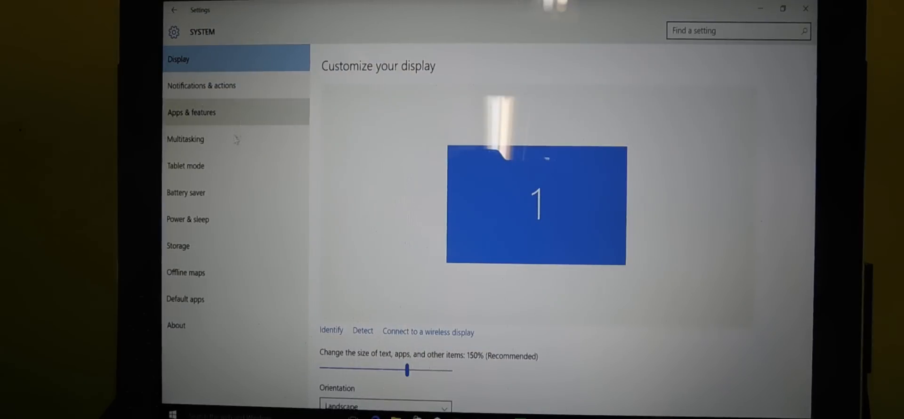
mouse_move(219, 179)
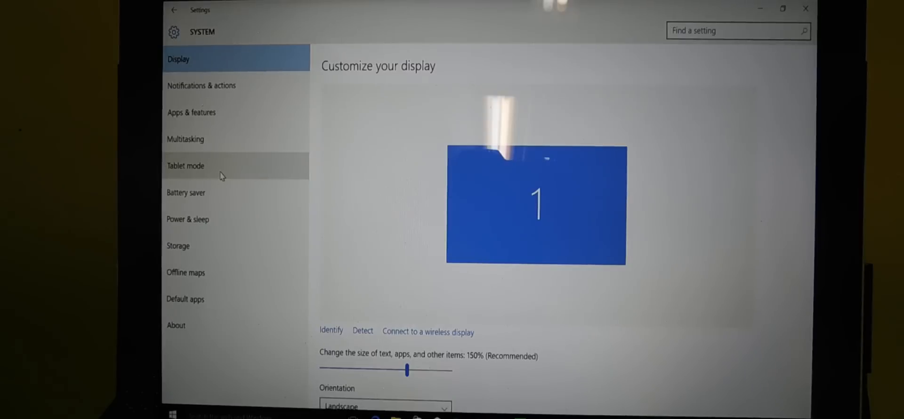
mouse_move(199, 175)
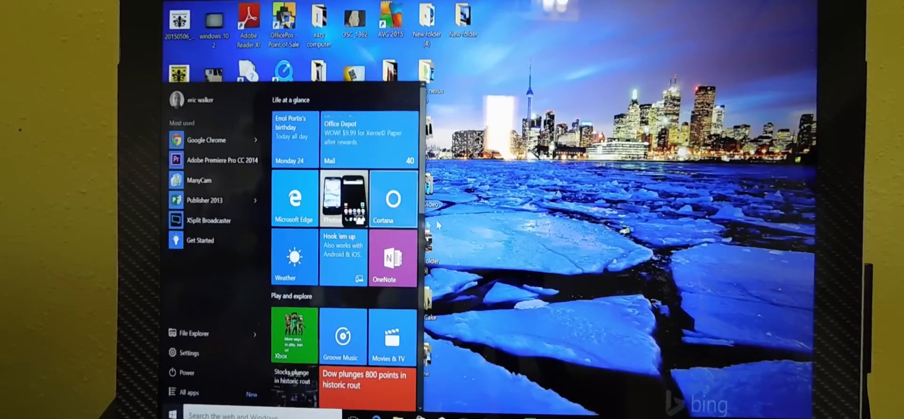
Step: Open Cortana's setup panel asking what name or nickname to use
click(170, 413)
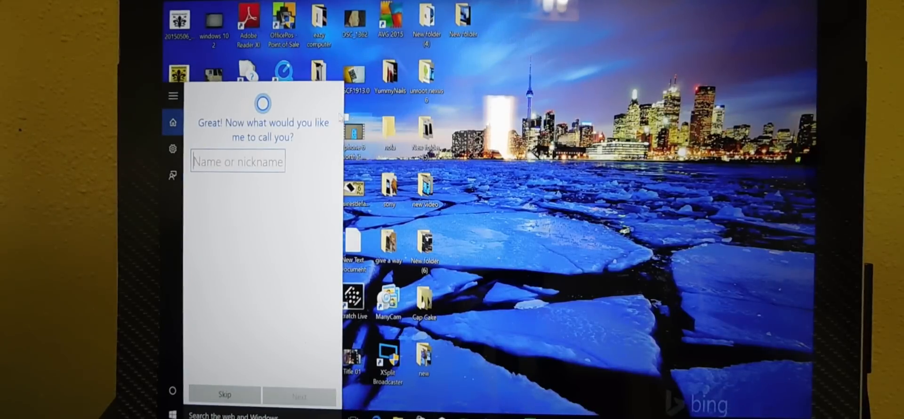
mouse_move(254, 283)
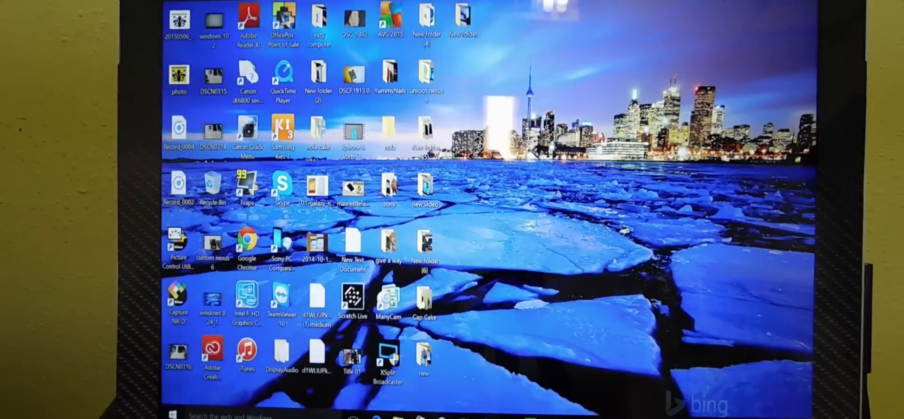
mouse_move(629, 415)
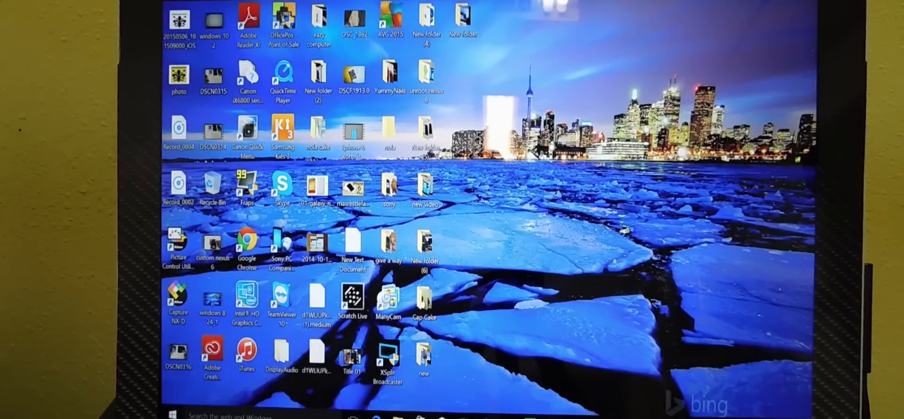
mouse_move(483, 285)
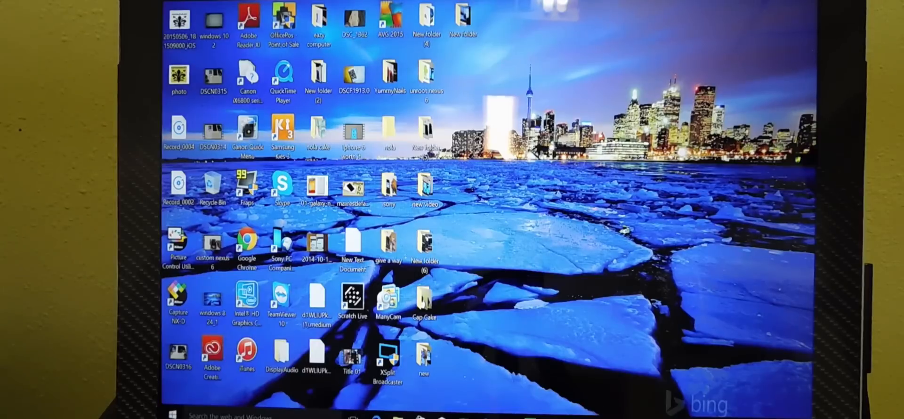
mouse_move(585, 342)
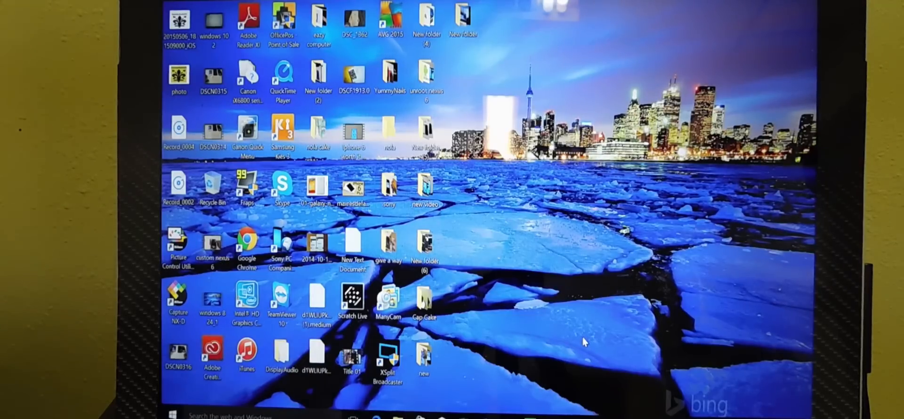
mouse_move(578, 201)
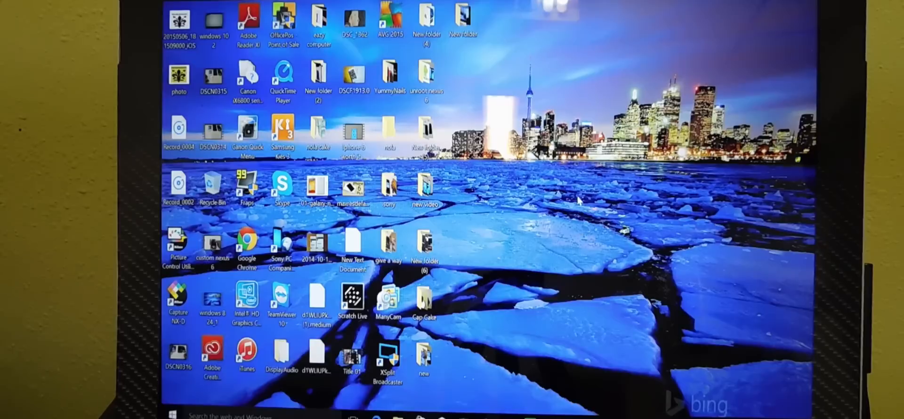
mouse_move(615, 411)
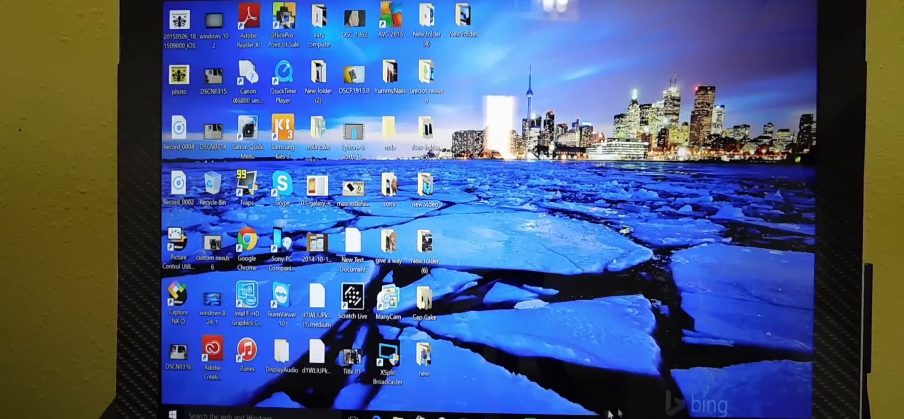
mouse_move(551, 234)
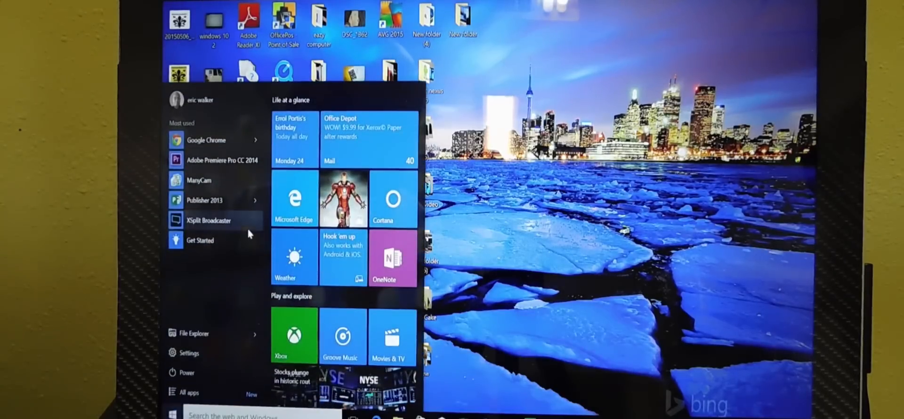
mouse_move(235, 304)
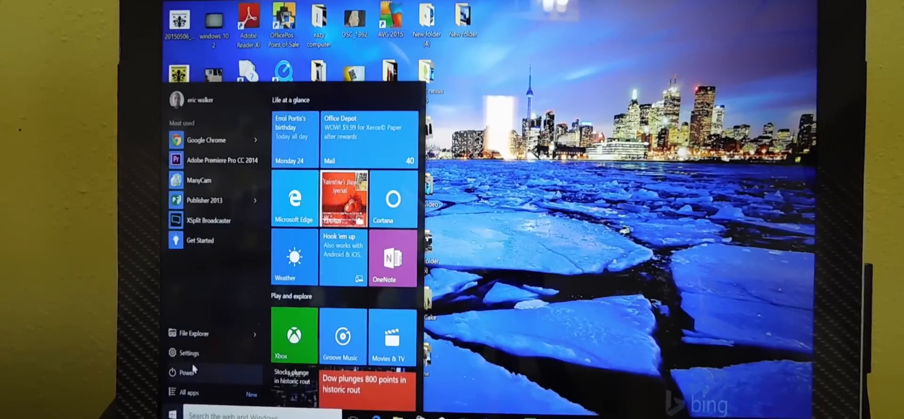
mouse_move(163, 282)
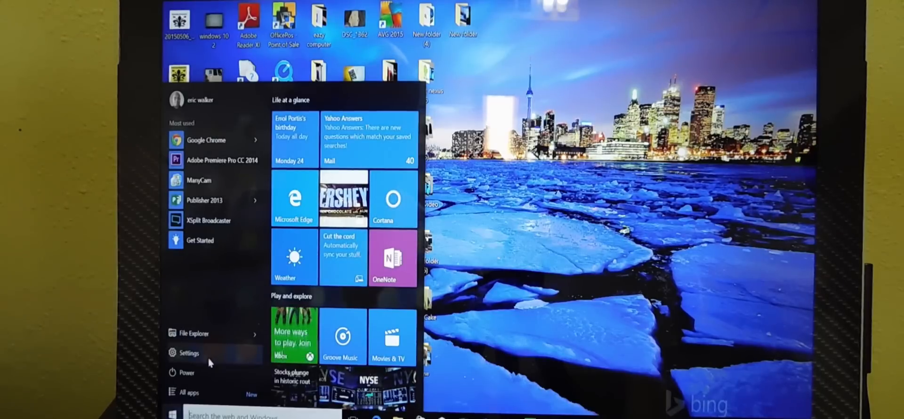
Step: Open the Settings category home from Start, then close the Settings window
click(187, 353)
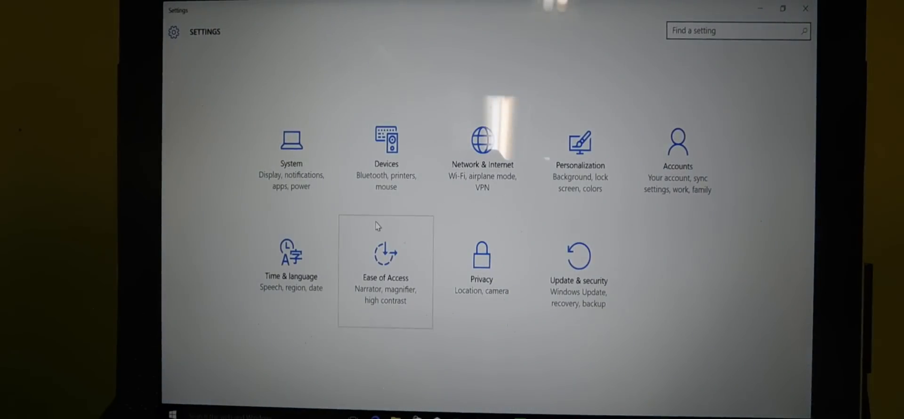
mouse_move(425, 96)
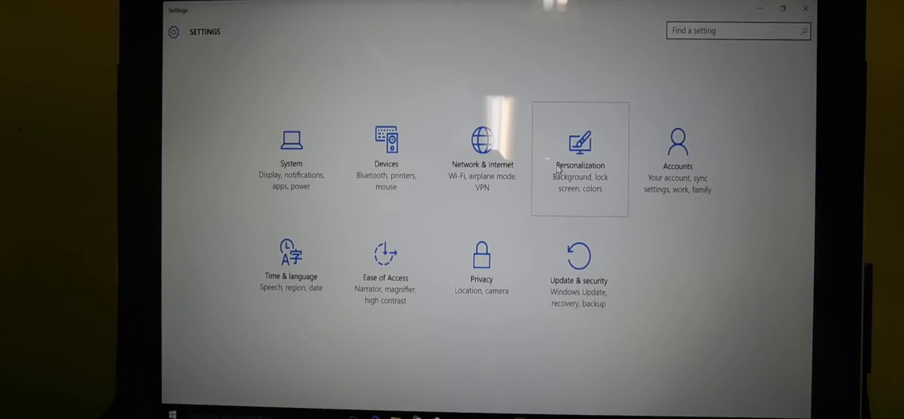
mouse_move(571, 167)
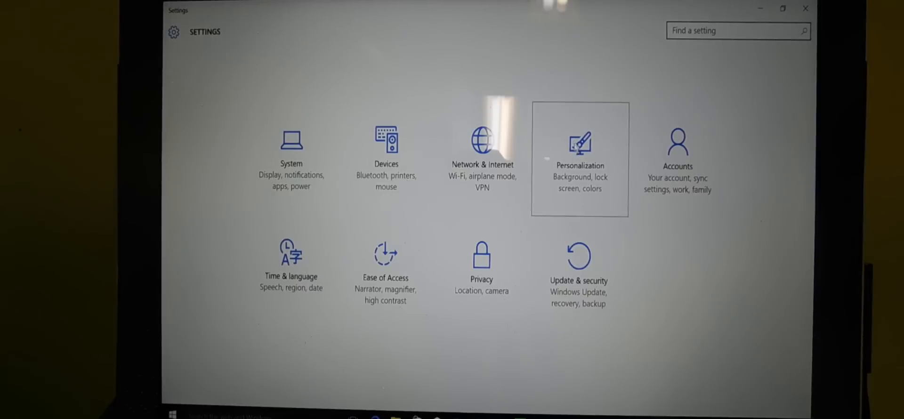
click(579, 159)
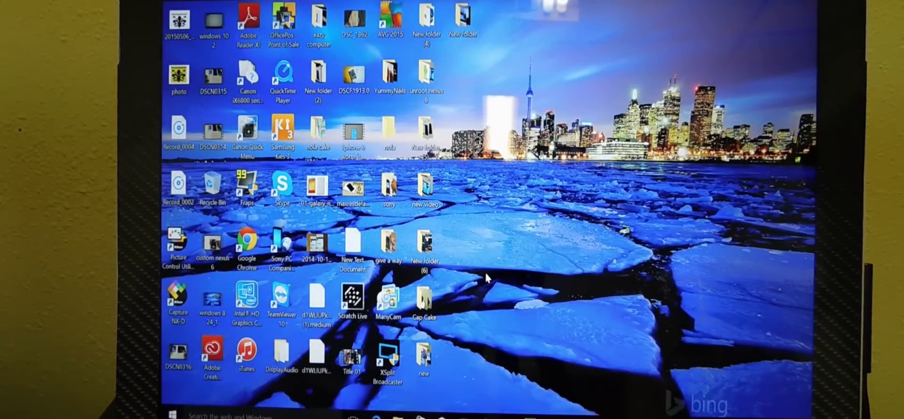
mouse_move(409, 205)
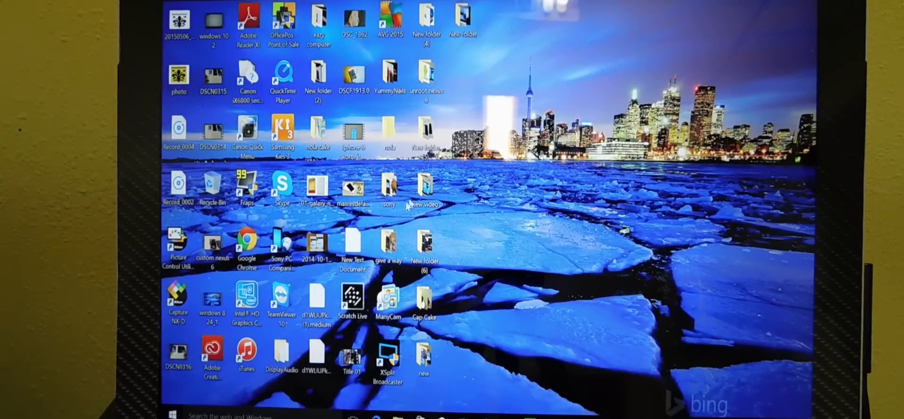
mouse_move(481, 357)
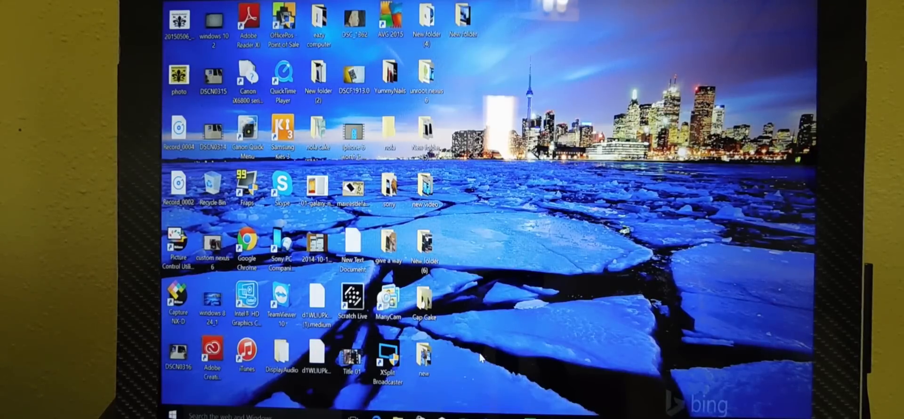
mouse_move(463, 310)
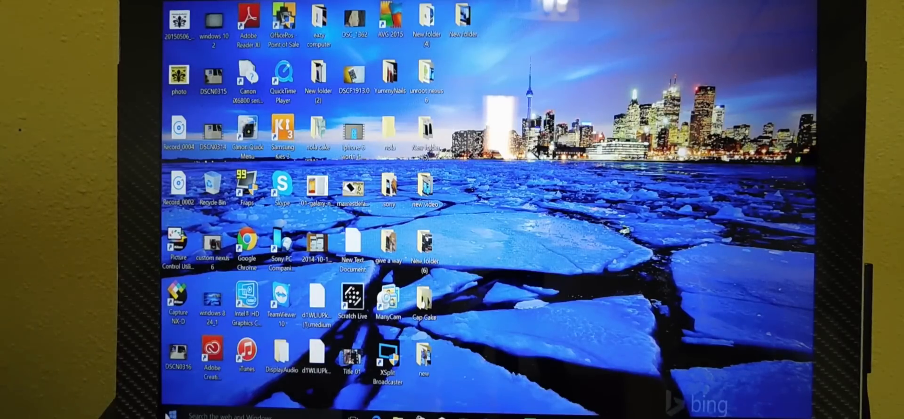
Step: Open the Start menu showing most-used apps and live tiles
click(173, 414)
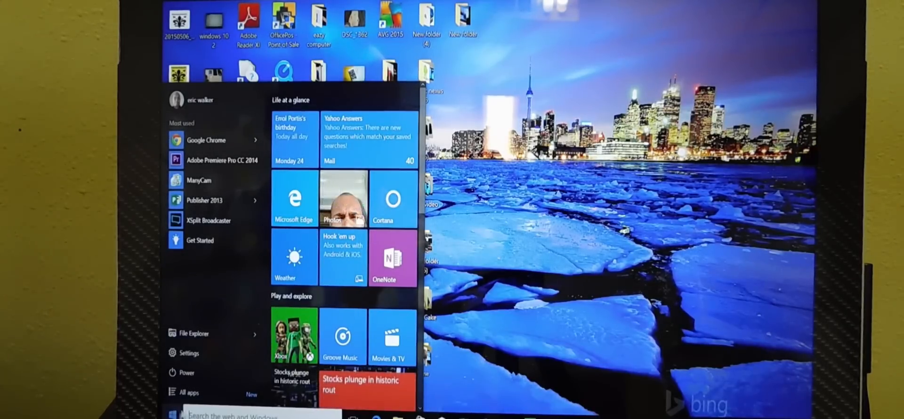
Step: Scroll through the All apps list, then reopen Start's most-used apps view
click(187, 392)
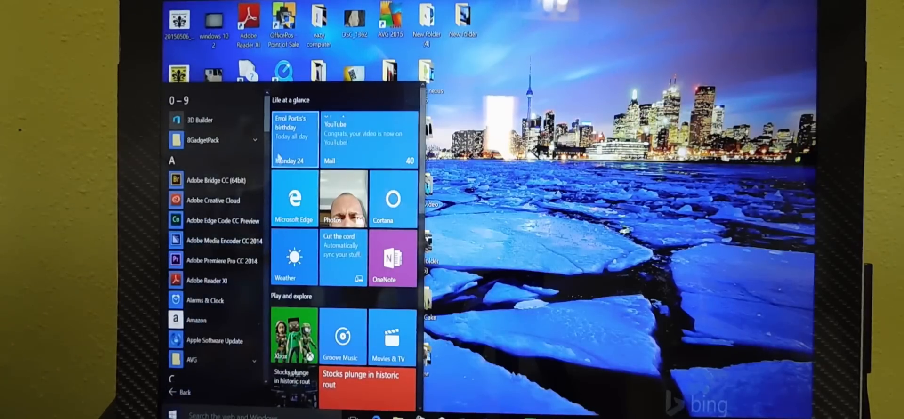
scroll(down, 3)
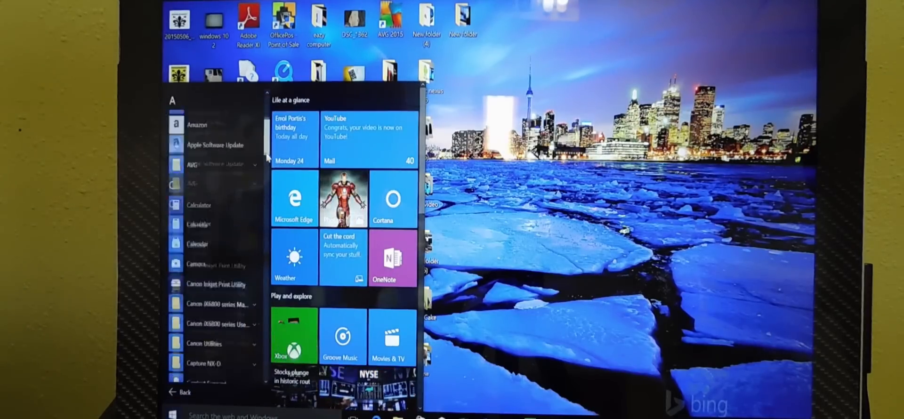
scroll(down, 3)
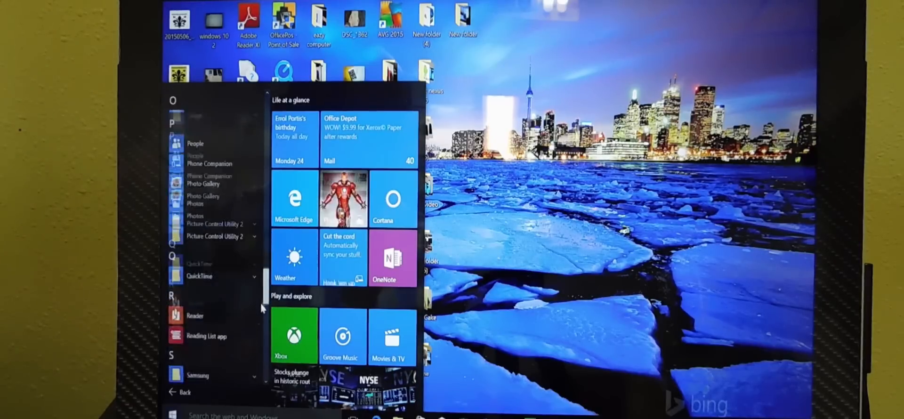
scroll(up, 3)
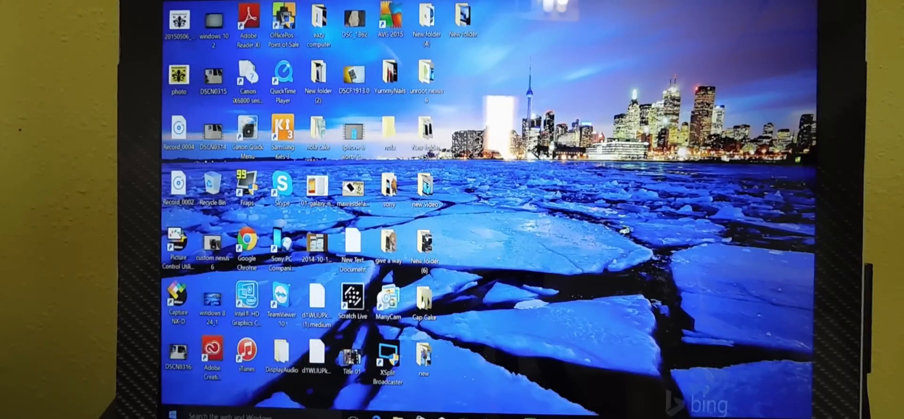
click(170, 414)
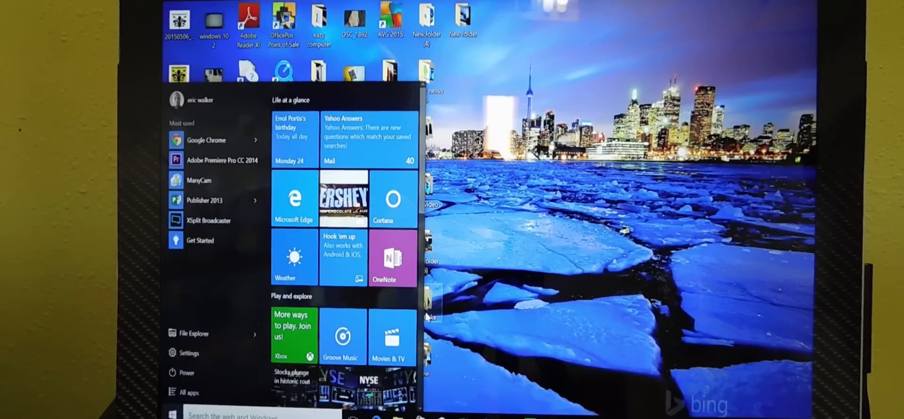